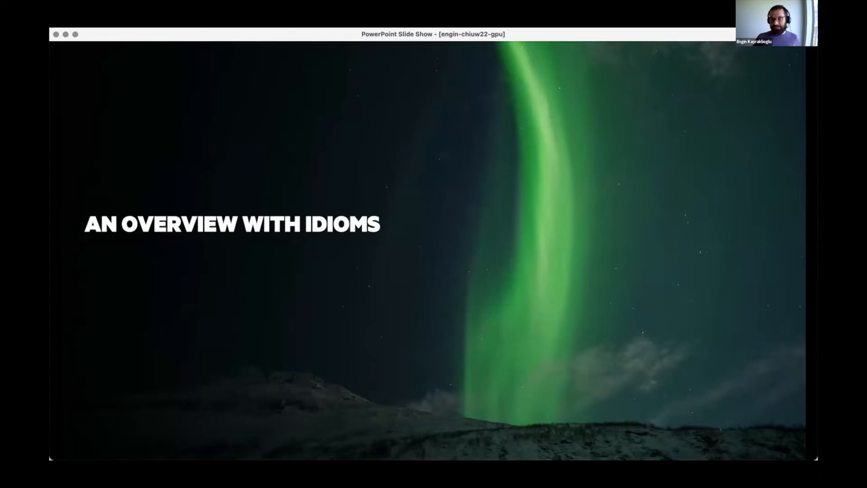
Advance past the overview section title to the Single GPU Stream slide.
{"action": "key", "text": "right"}
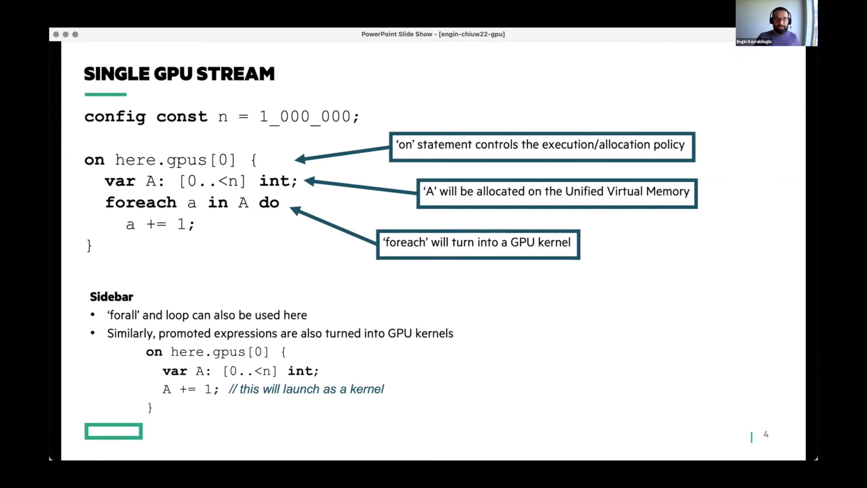
Advance to slide 5, Multi-GPU Stream, with the coforall code example.
{"action": "key", "text": "right"}
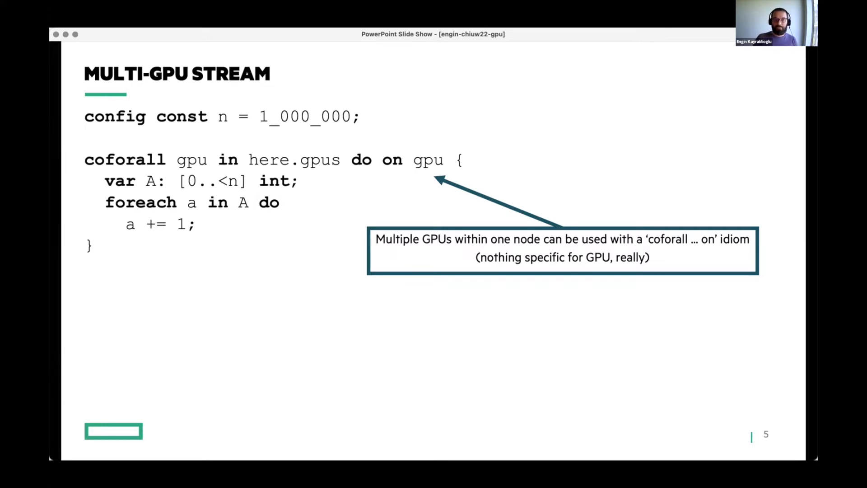
Advance to slide 6, Data Offload, showing the bulk copy to GPU memory.
{"action": "key", "text": "right"}
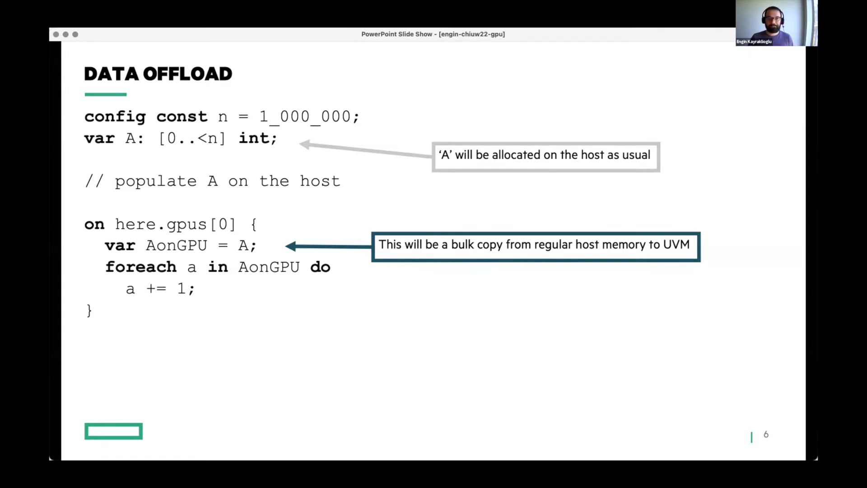
Advance to slide 7, CPU-GPU Overlap, splitting work between CPU and GPUs.
{"action": "key", "text": "right"}
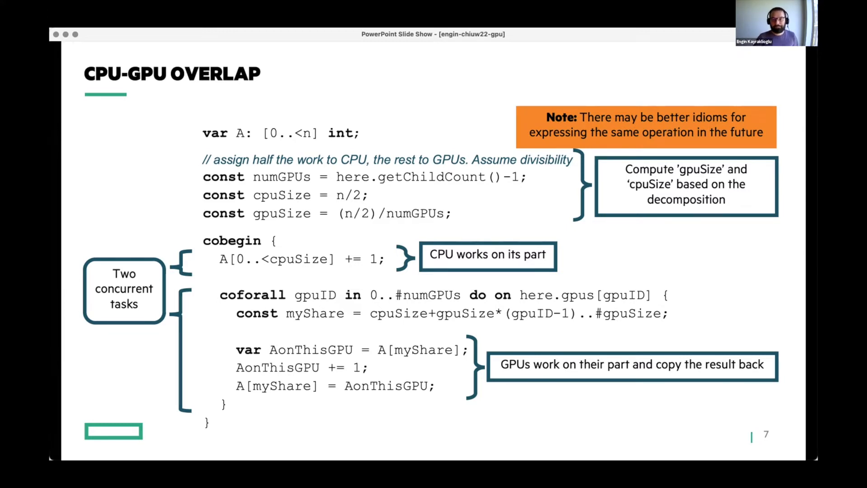
Advance to slide 8, Multilocale/MultiGPU Stream, with nested coforall code.
{"action": "key", "text": "right"}
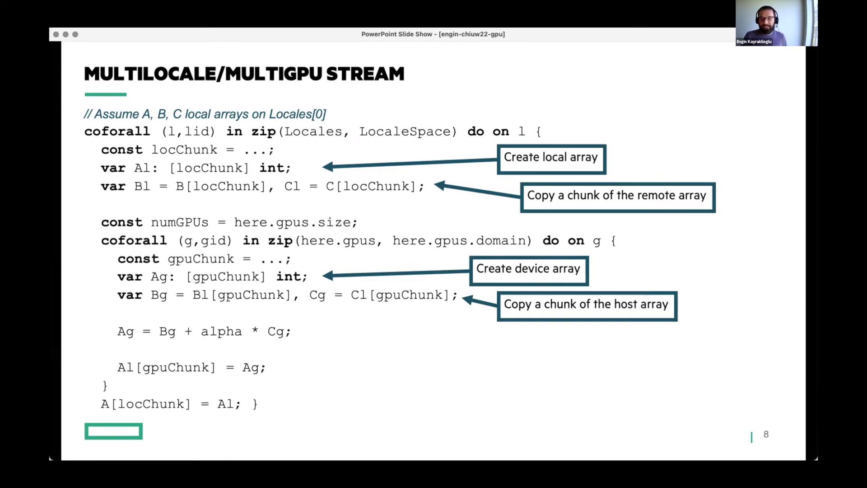
{"action": "key", "text": "right"}
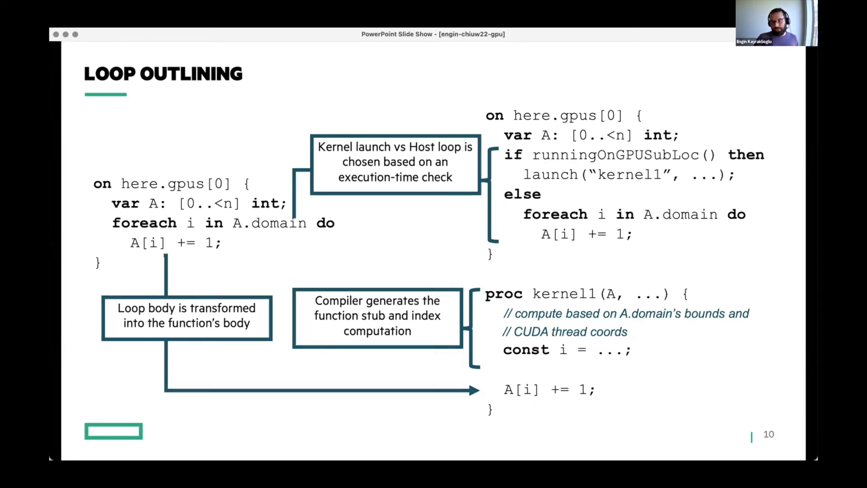
Advance past Loop Outlining to slide 11, Kernel Launch.
{"action": "key", "text": "right"}
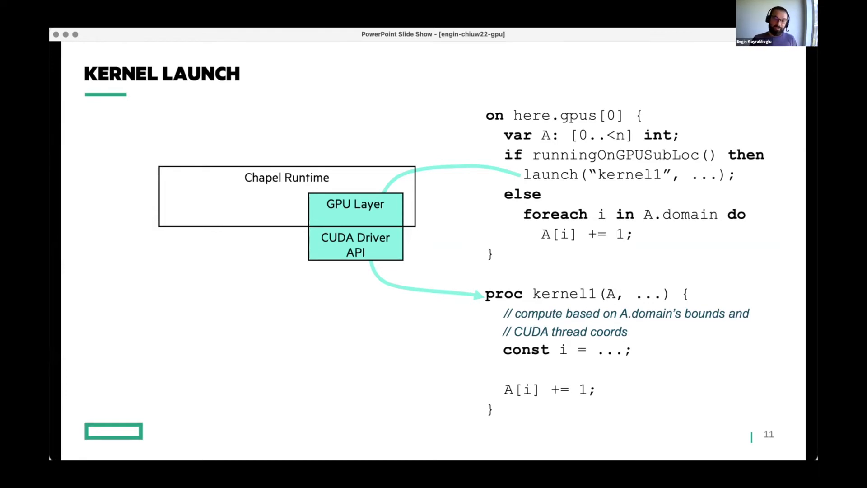
Advance to slide 12, Chapel's GPU Compilation Trajectory.
{"action": "key", "text": "right"}
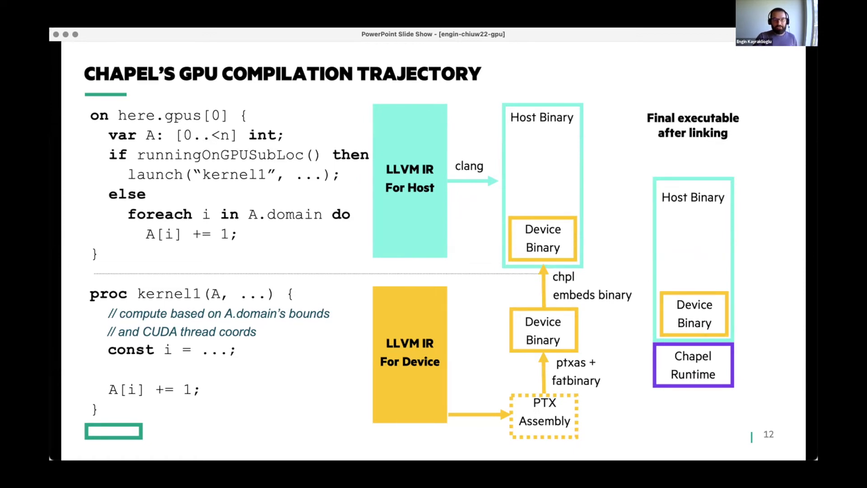
Advance to slide 14, Vendor Portability, on the CUDA wrapper GPU layer.
{"action": "key", "text": "right"}
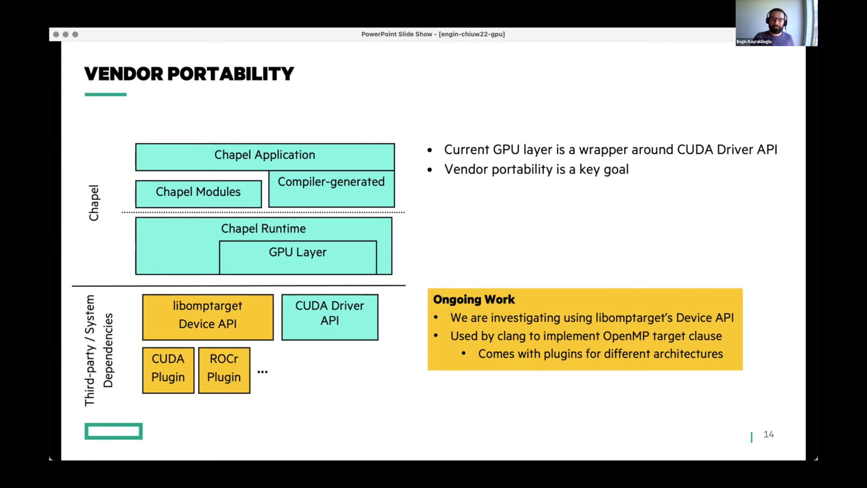
Advance to slide 15, GPU-Driven Communication, on multilocale limits and planned work.
{"action": "key", "text": "right"}
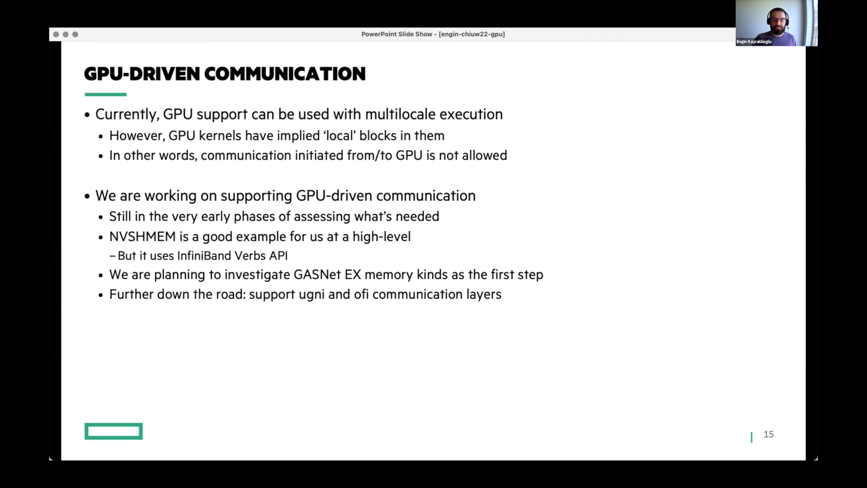
Show slide 16 with its promoted expression callout, then reach slide 17, Design Discussions.
{"action": "key", "text": "right"}
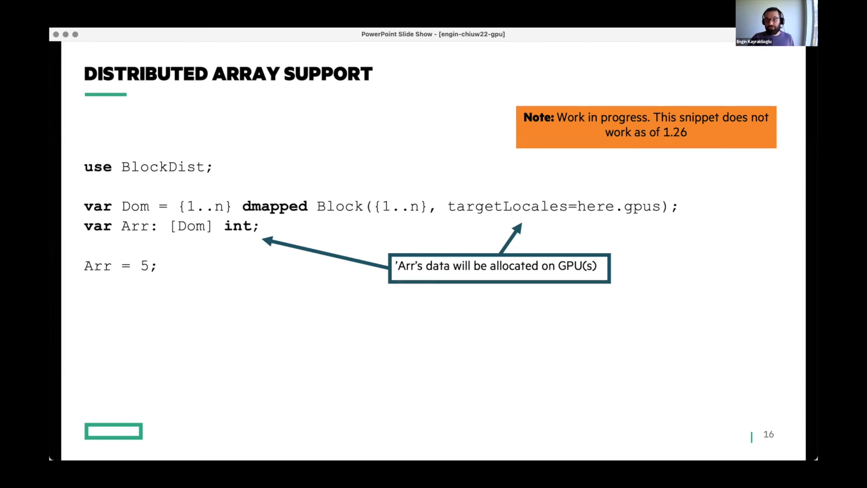
{"action": "key", "text": "right"}
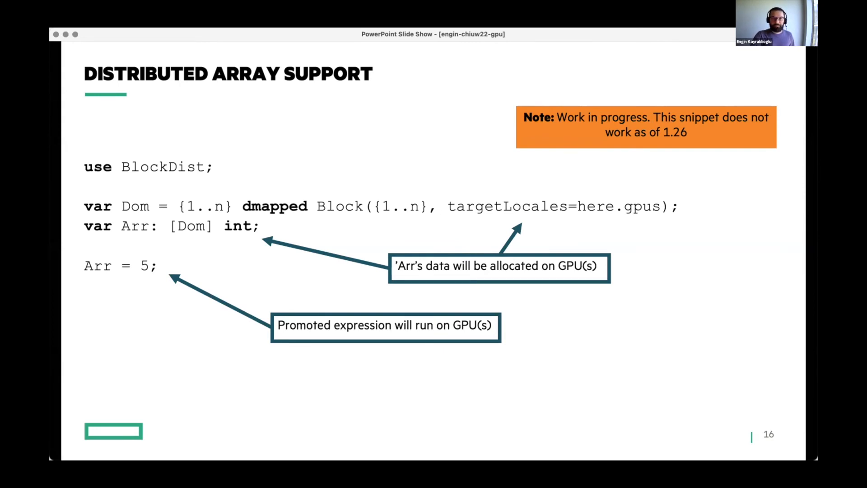
{"action": "key", "text": "right"}
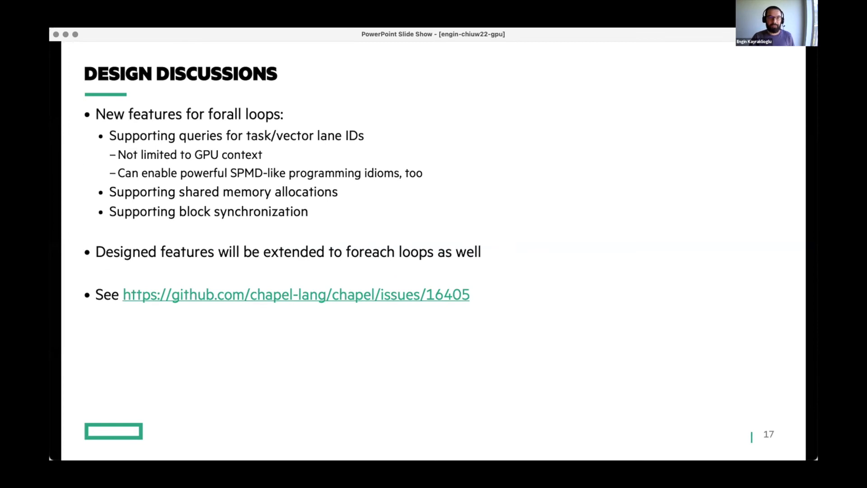
Advance through the Performance Tuning slide to reach slide 19, Summary.
{"action": "key", "text": "right"}
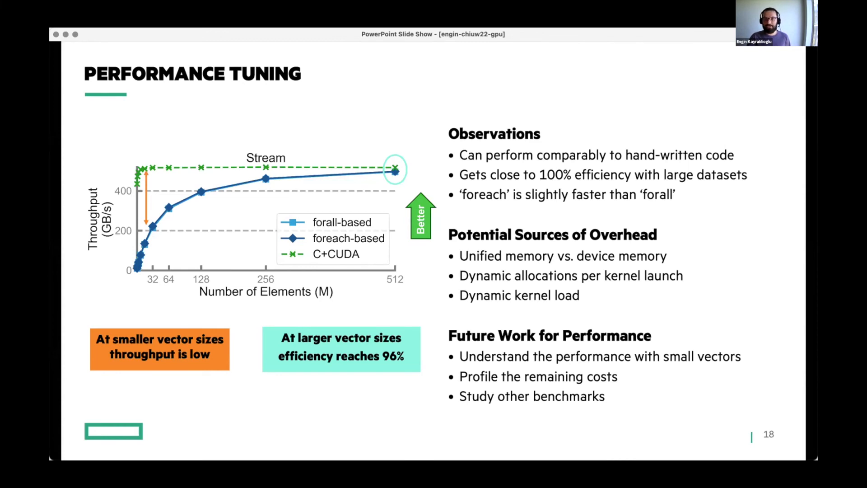
{"action": "key", "text": "right"}
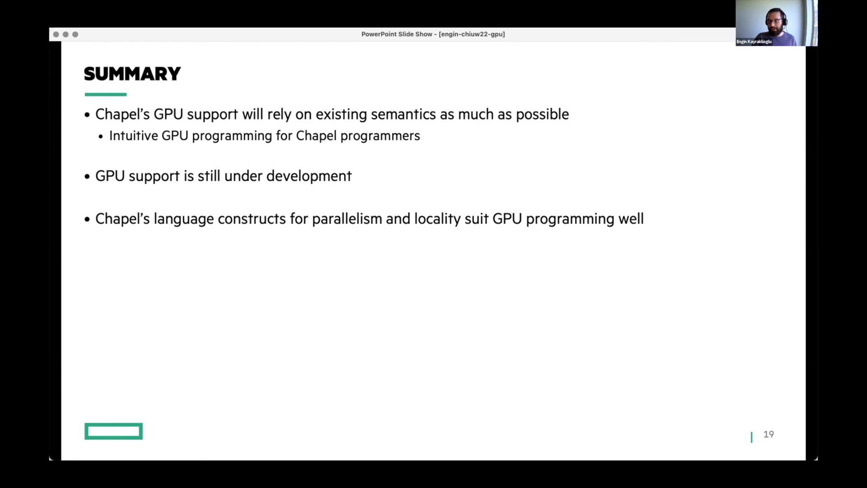
Advance from the Summary slide to the closing Thank You slide.
{"action": "key", "text": "right"}
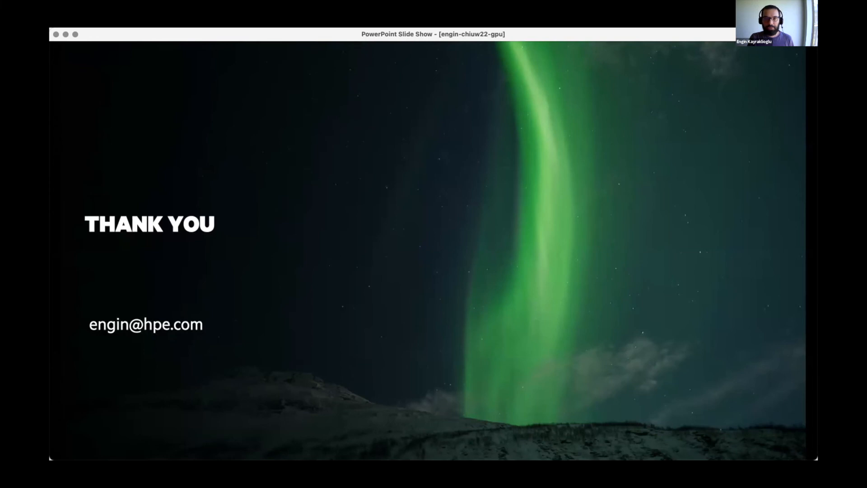
{"action": "mouse_move", "coordinate": [368, 248]}
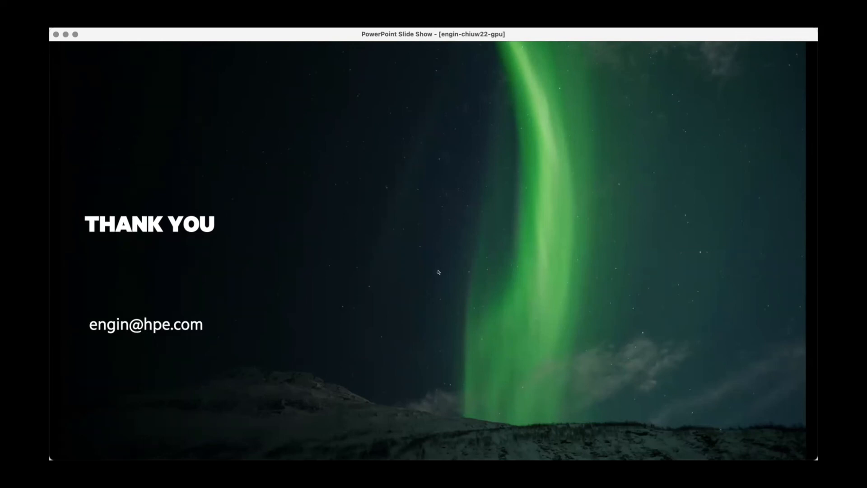
{"action": "mouse_move", "coordinate": [511, 155]}
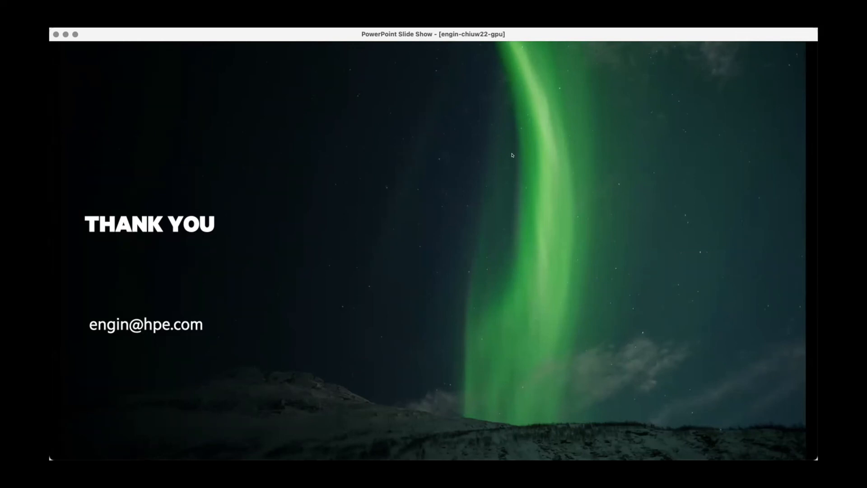